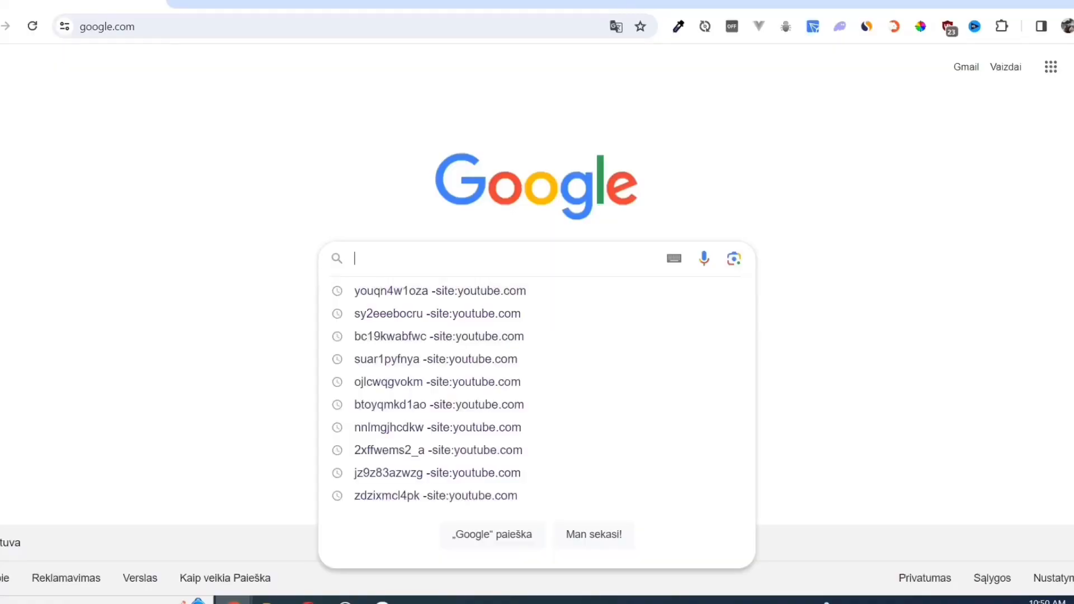
- Search Google for 'store.steam' and choose the official 'Welcome to Steam' result
type("store.steam")
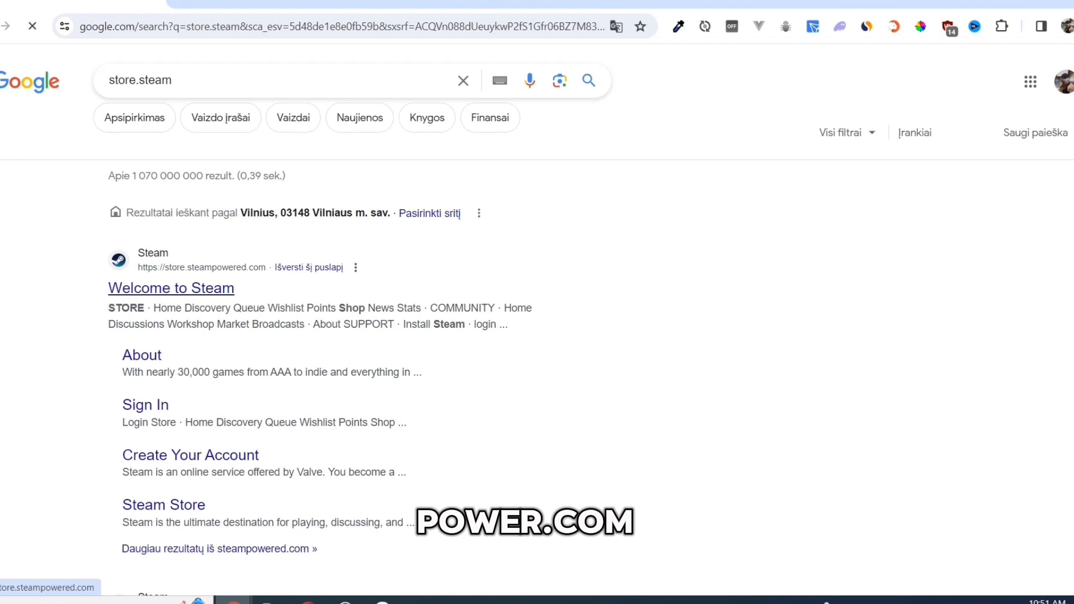
left_click(171, 288)
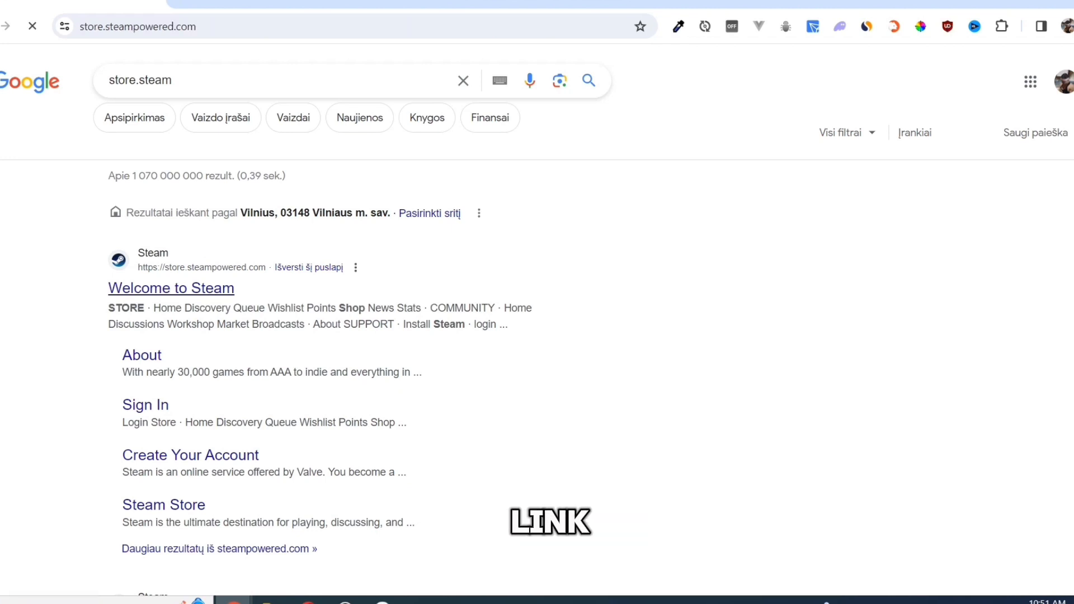
- Download the Steam installer from the About page and reveal SteamSetup (1).exe in Downloads
left_click(170, 288)
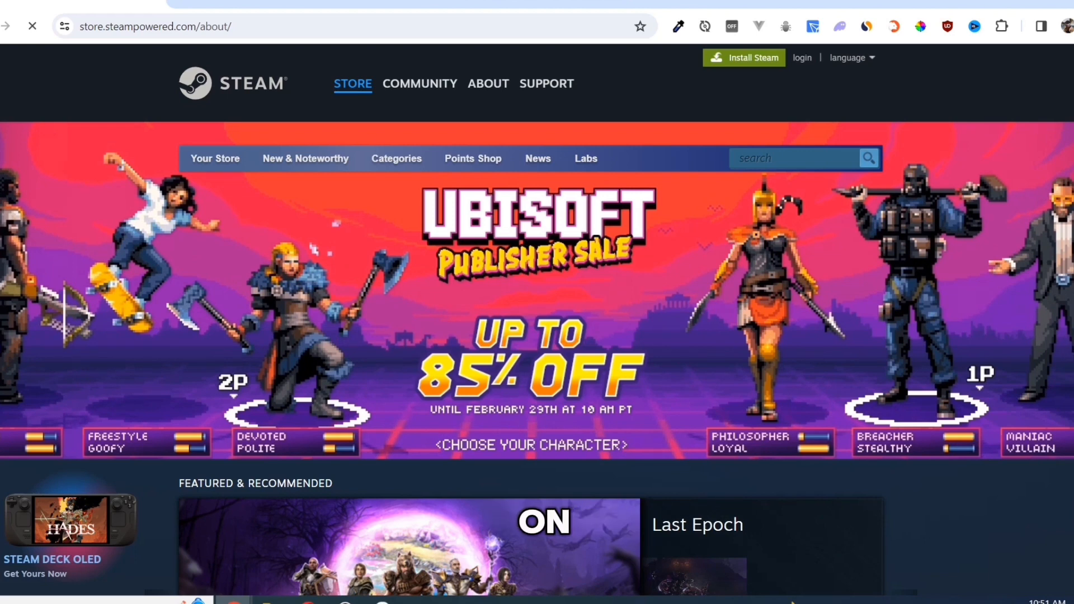
left_click(488, 83)
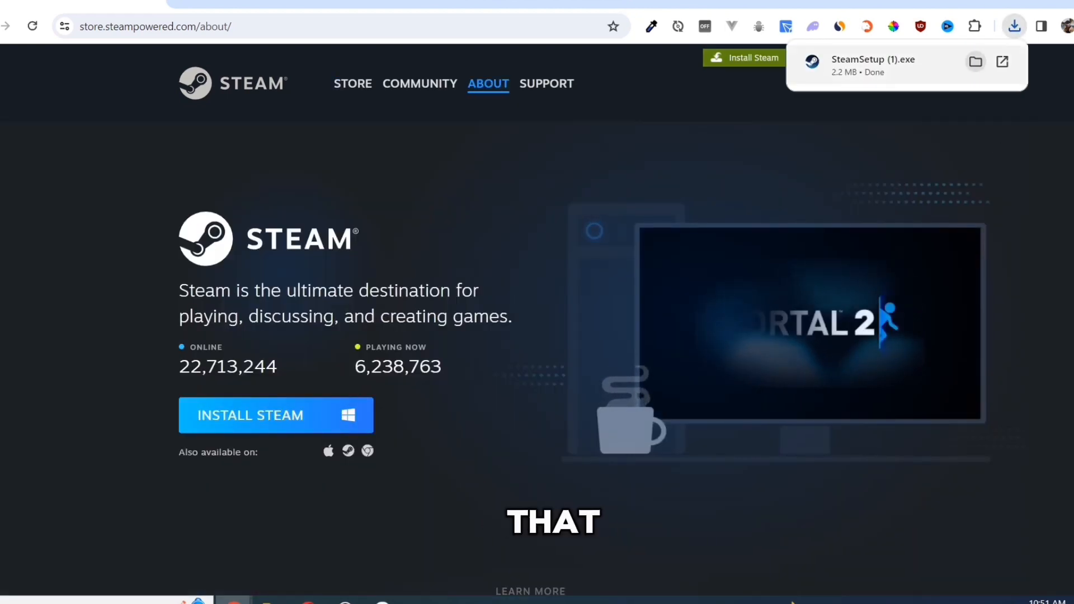
left_click(975, 61)
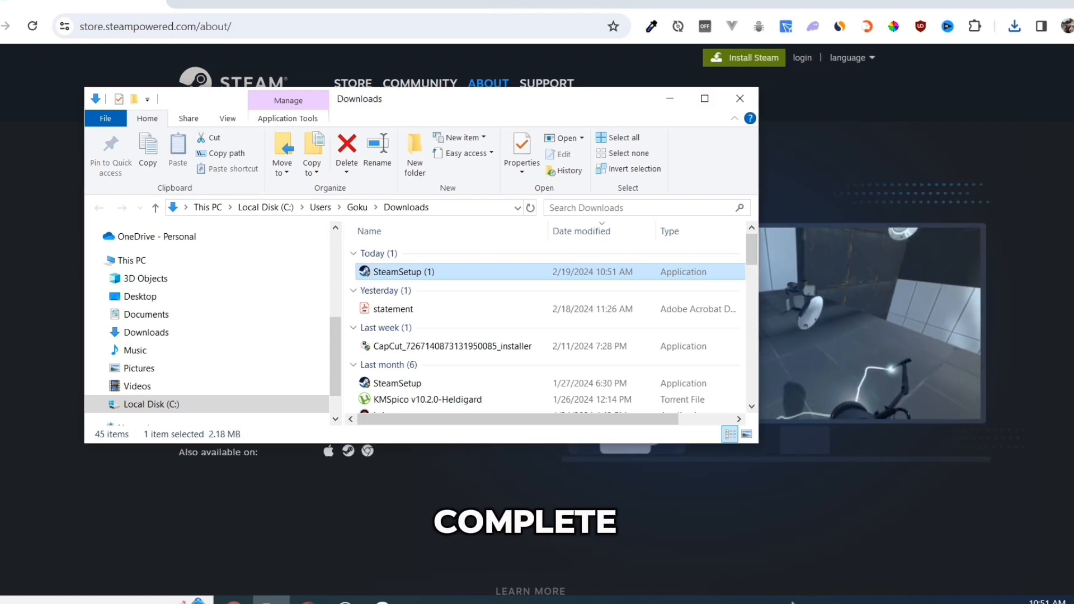
- Run SteamSetup (1) from the Downloads folder to install Steam
double_click(404, 271)
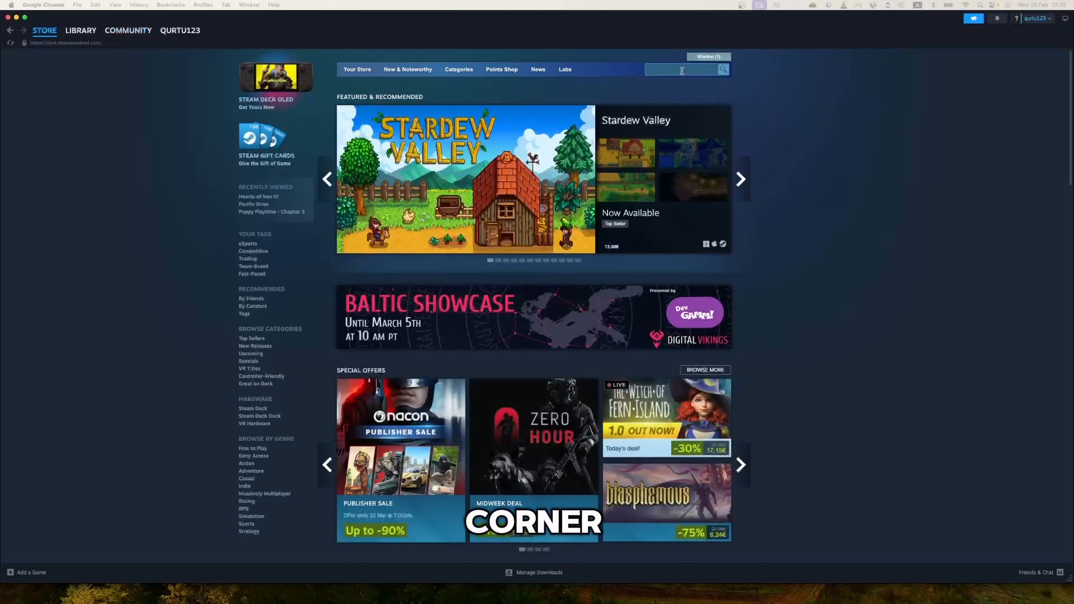
- Search the Steam store for 'final fa' and go to the Final Fantasy XIV Online page
type("final fa")
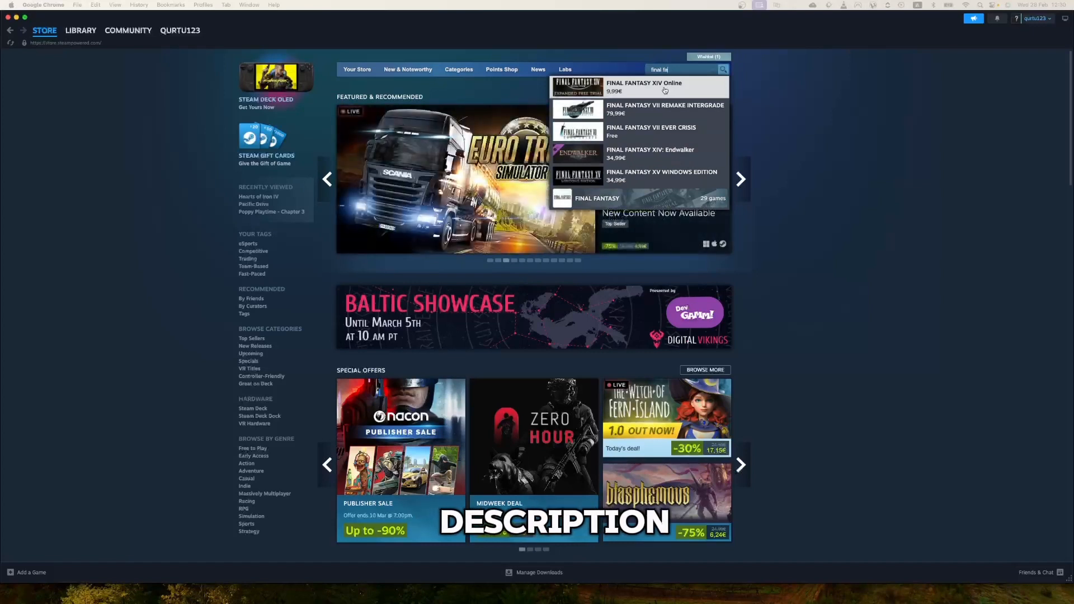
left_click(664, 89)
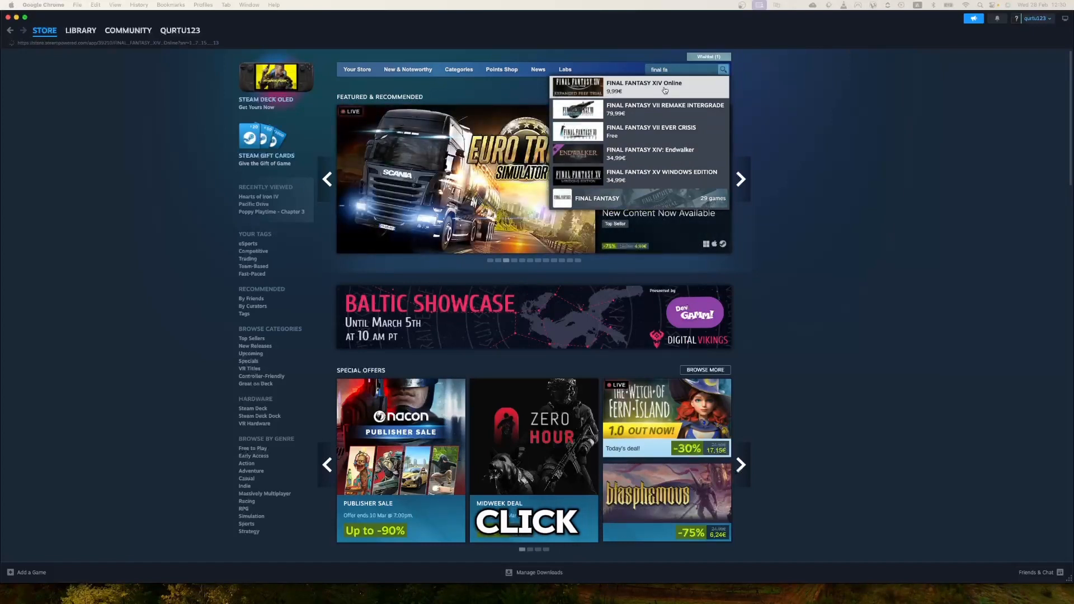
left_click(642, 86)
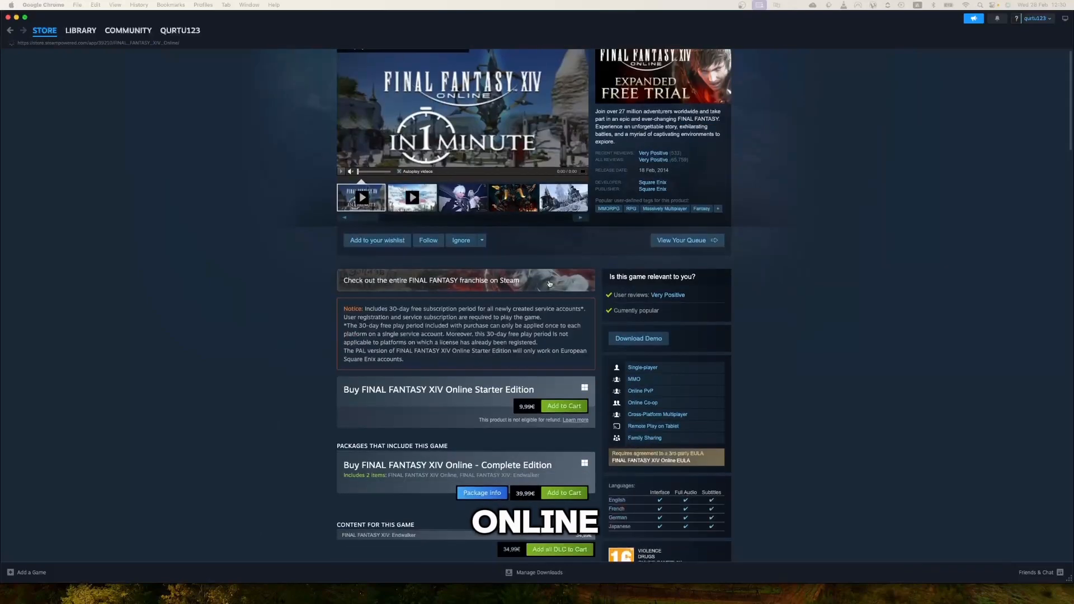
- Add Final Fantasy XIV Online Starter Edition to the cart and check out for myself with PayPal
scroll("down", 3)
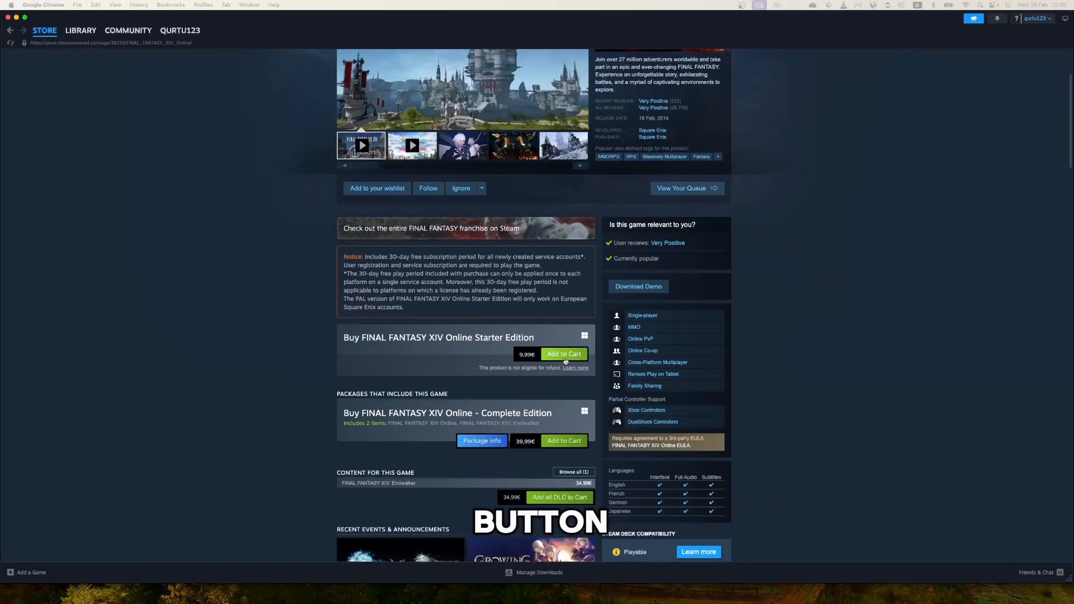
left_click(563, 354)
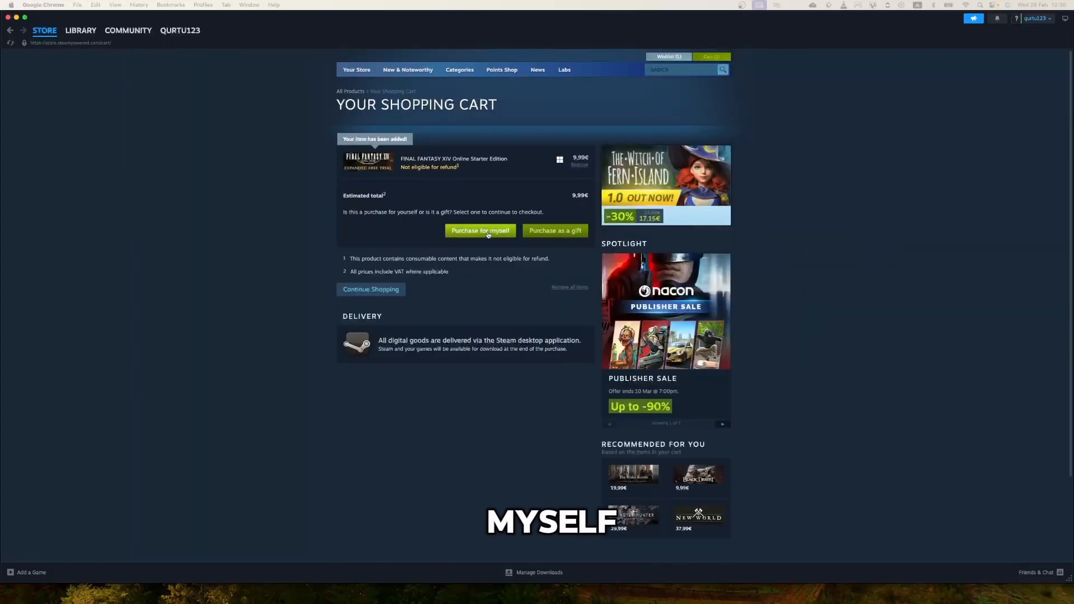
left_click(480, 230)
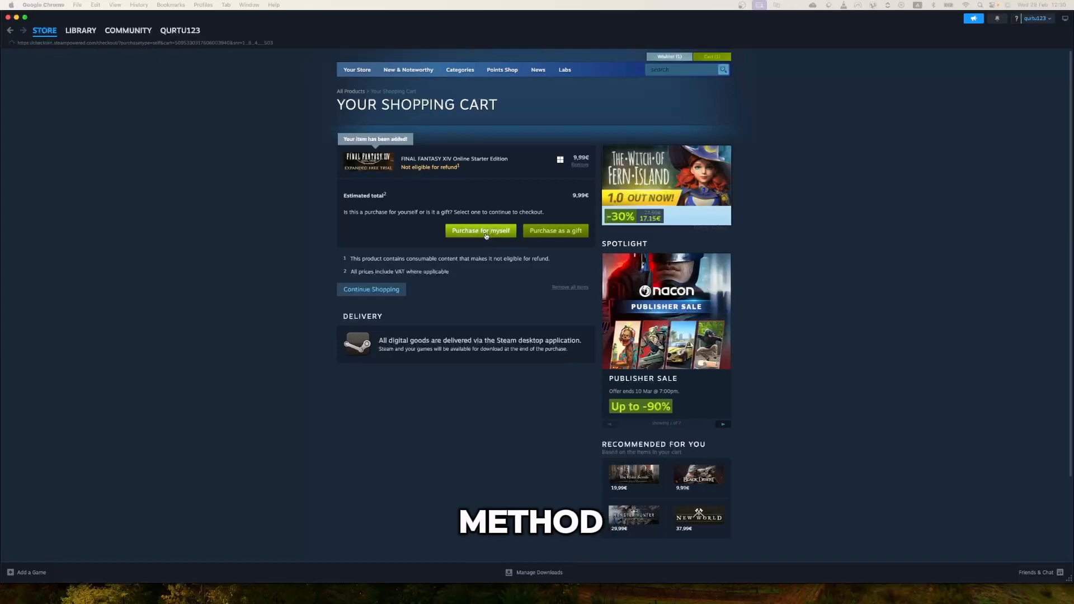
left_click(481, 230)
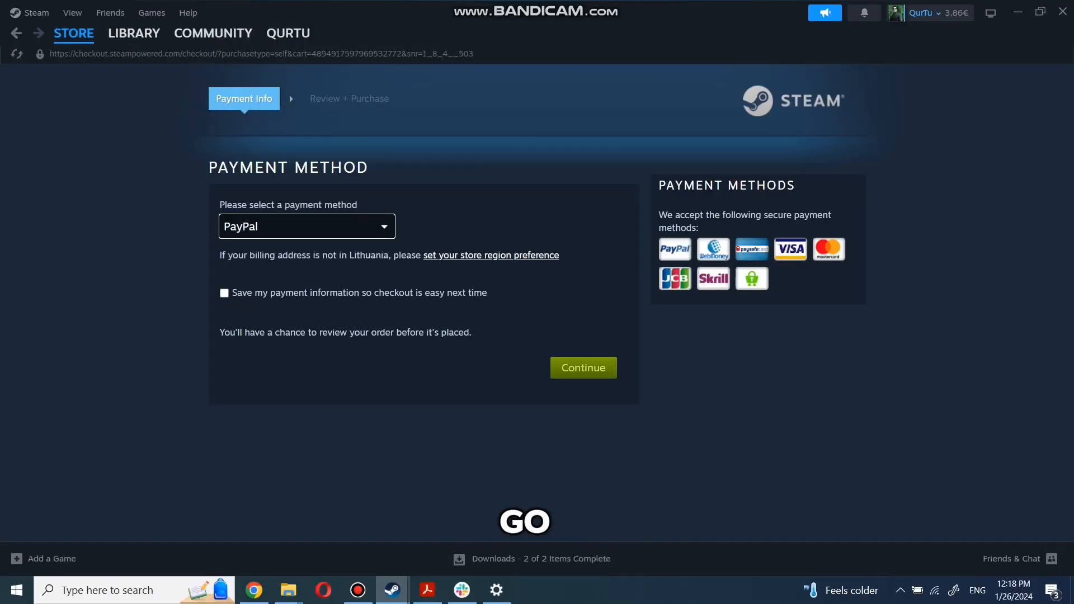
left_click(134, 33)
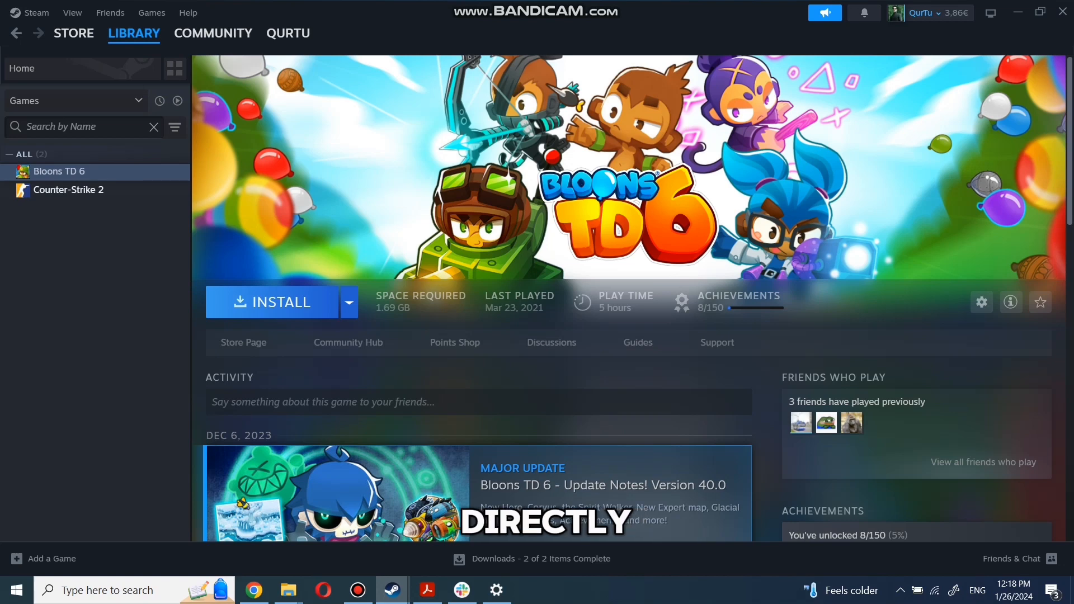
- Select Bloons TD 6 in the Library and begin its install to Local Drive (C:) with shortcuts
type("game name")
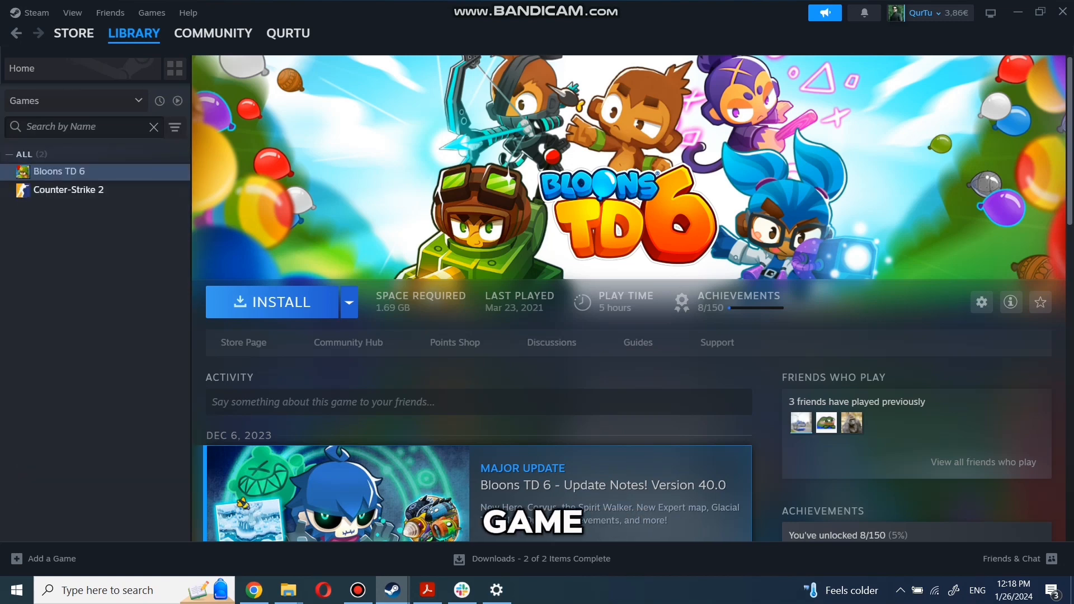
left_click(68, 190)
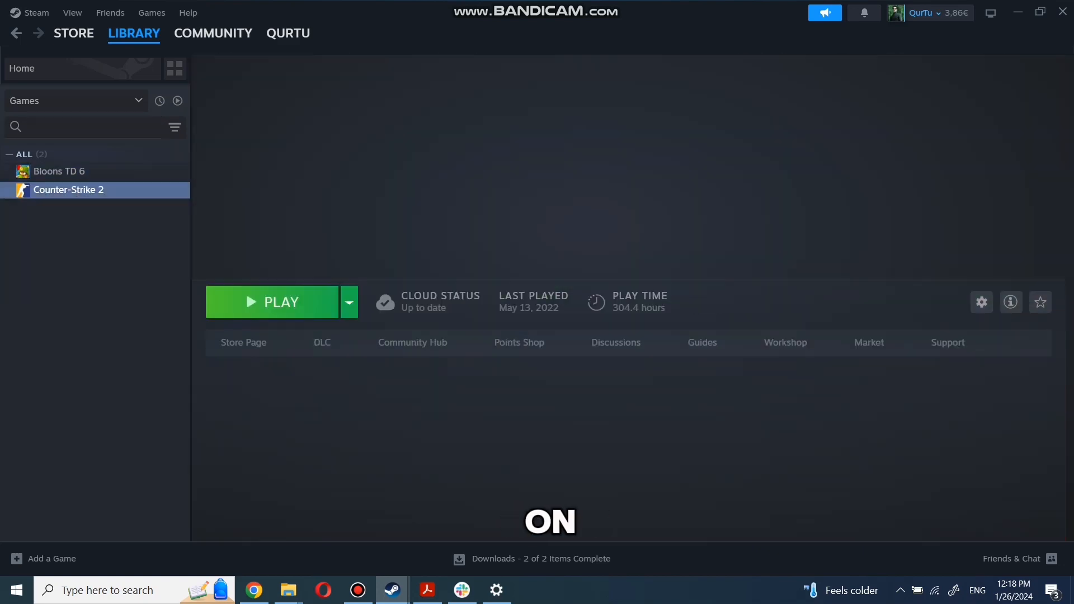
left_click(58, 171)
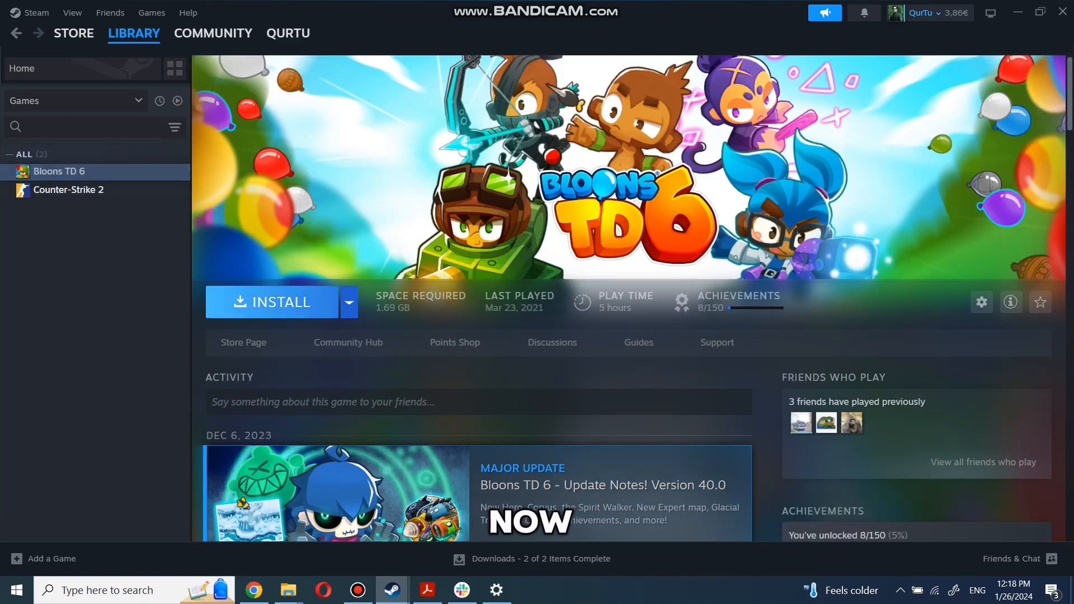
left_click(280, 302)
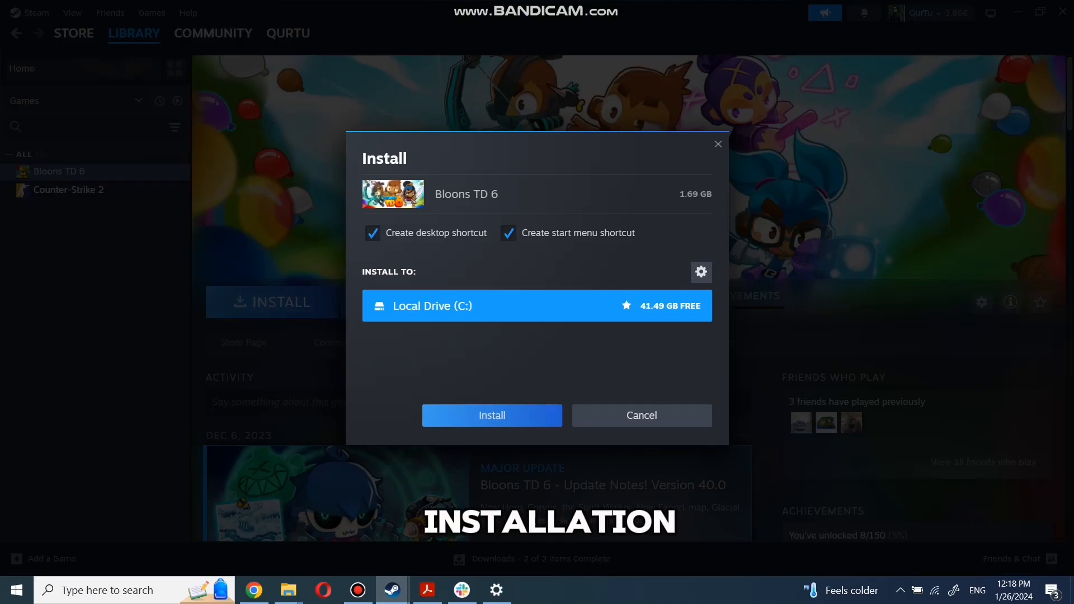
- Confirm the Bloons TD 6 install to drive C and launch the game once downloaded
left_click(491, 415)
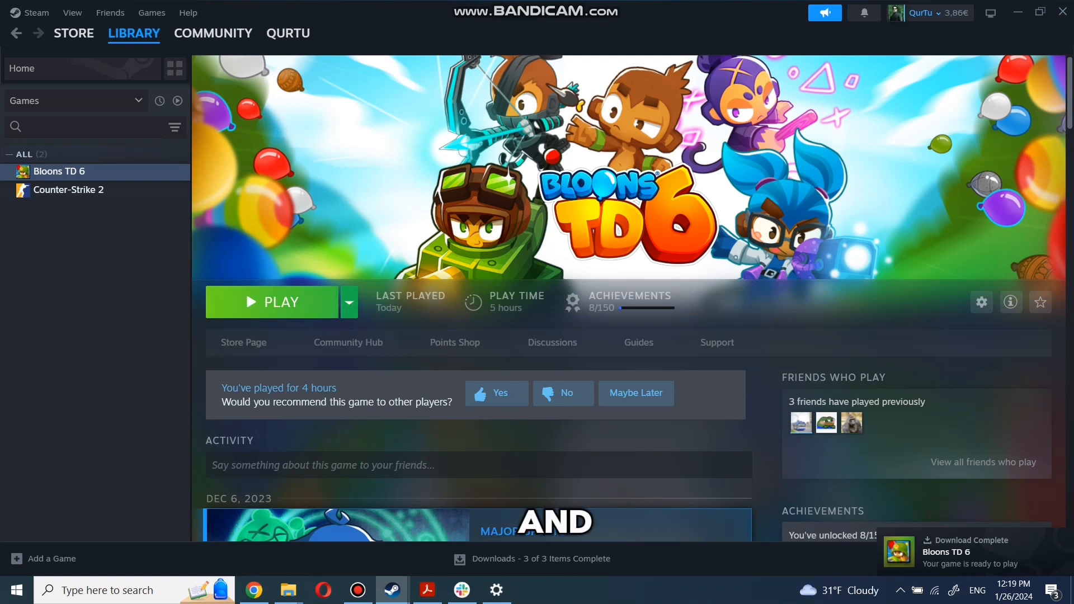
left_click(272, 302)
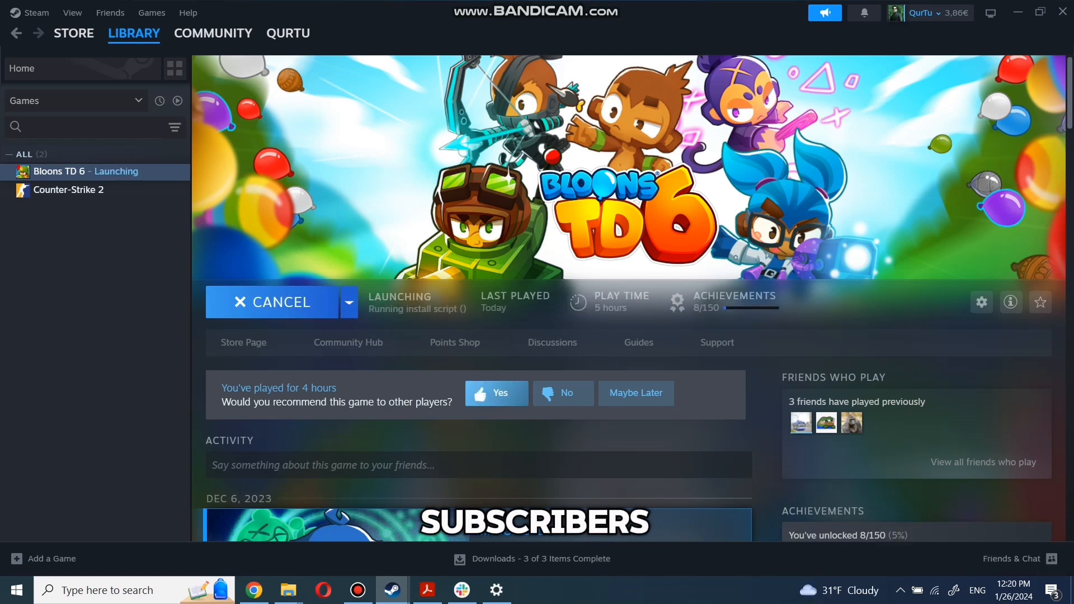